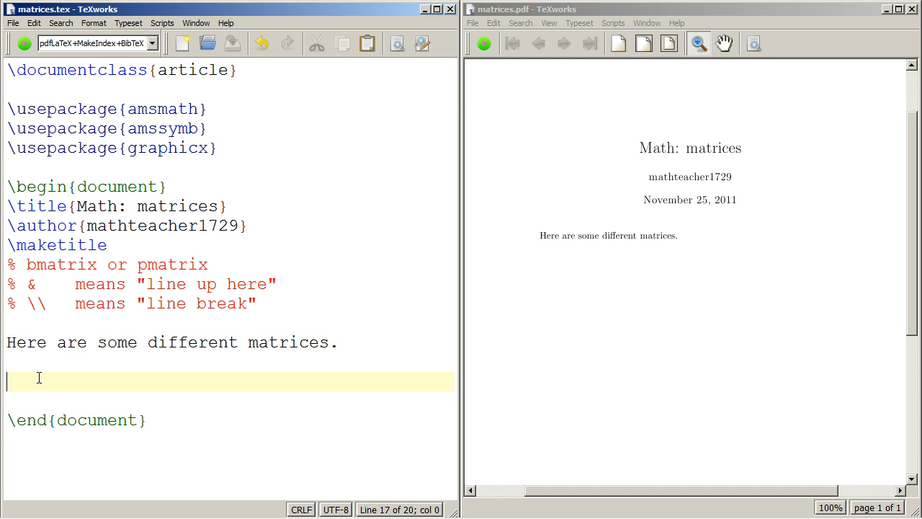
Insert inline math containing a \begin{bmatrix}…\end{bmatrix} environment.
text($$)
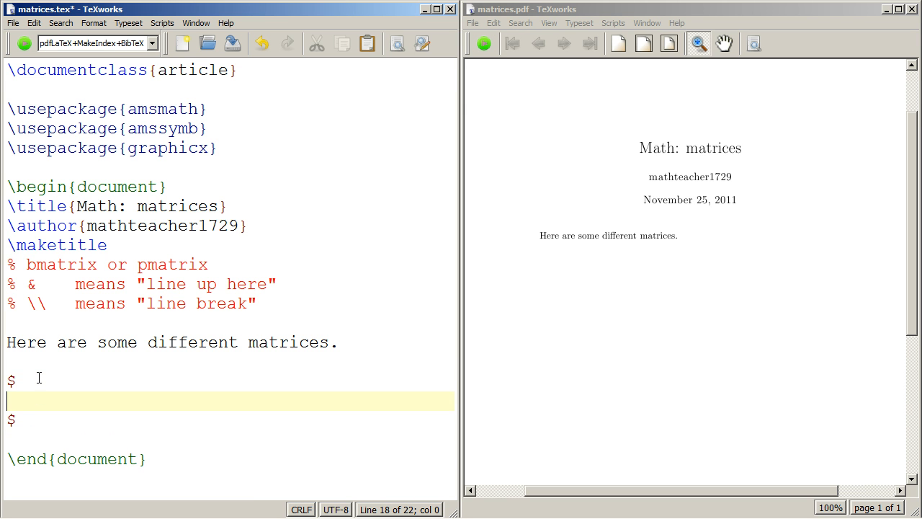
text(\b)
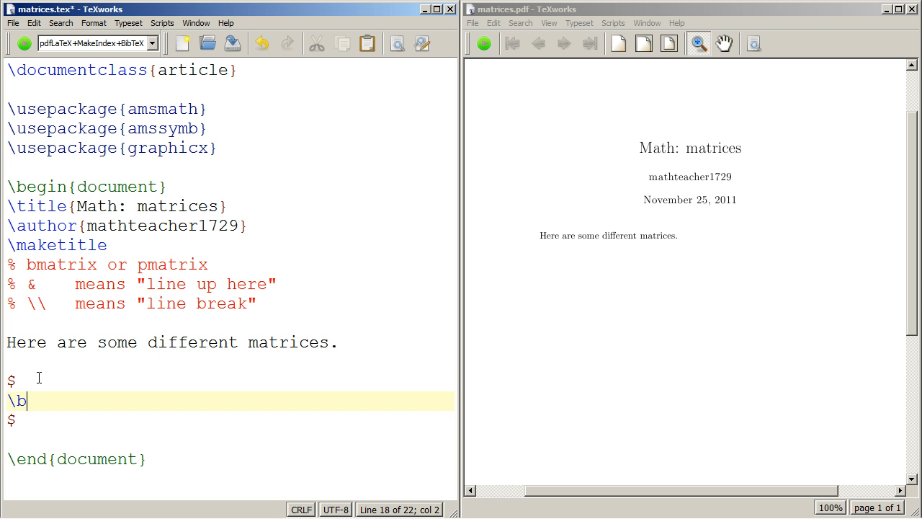
text(egin)
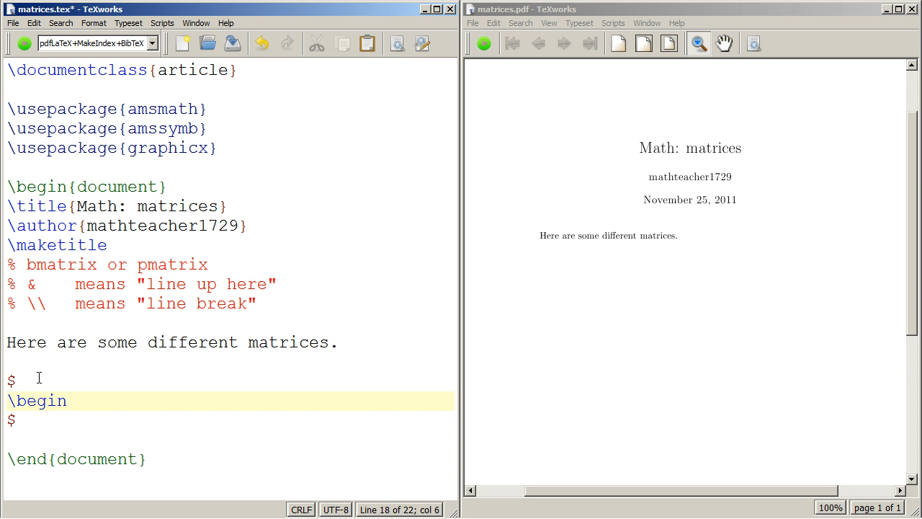
text({b,a})
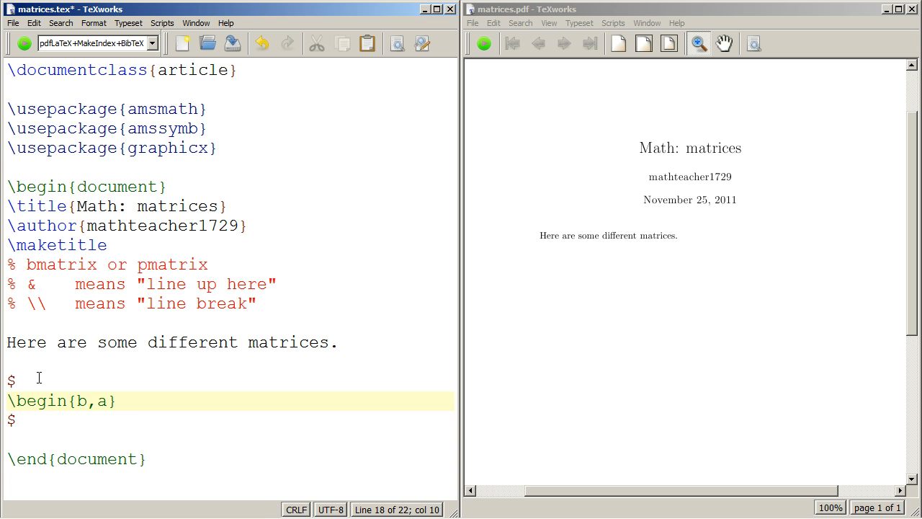
text(bmatrix)
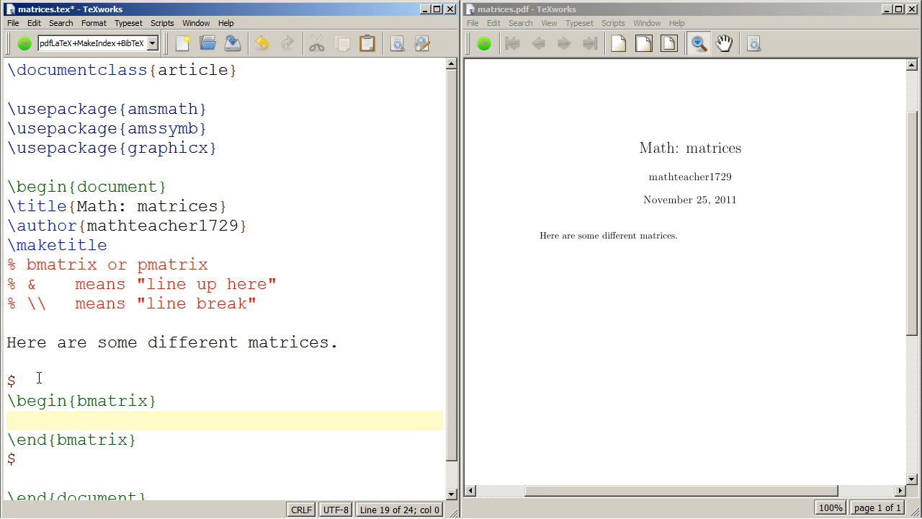
Fill the bmatrix with rows 1 & 2 & 3 and a & b & c.
text(1 &)
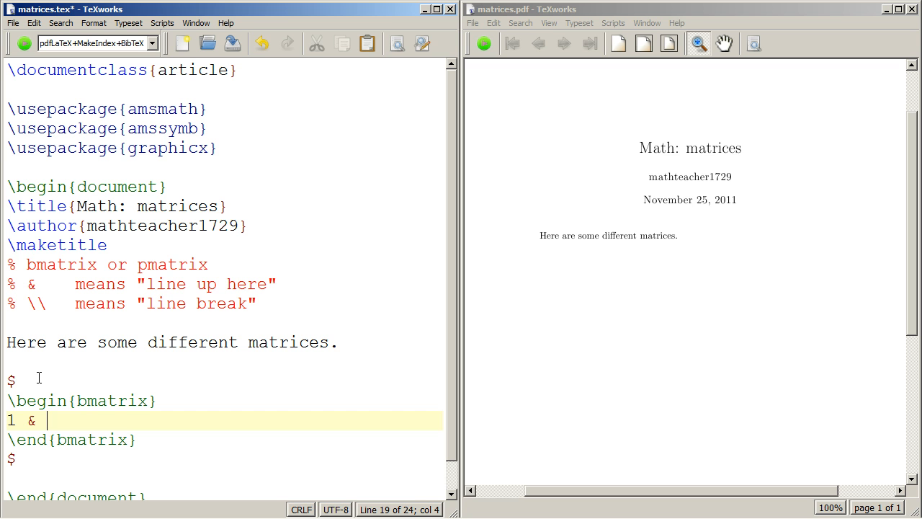
text(2 & 3)
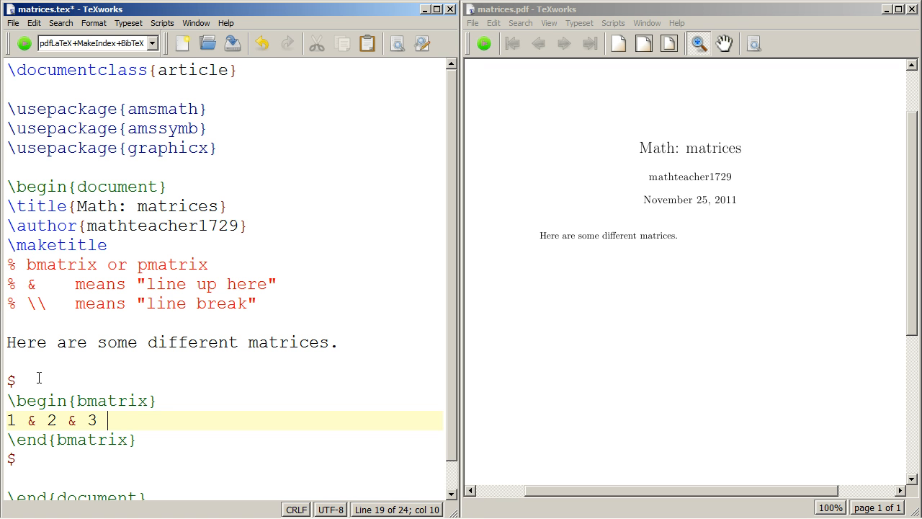
text(\\)
text(a & b &)
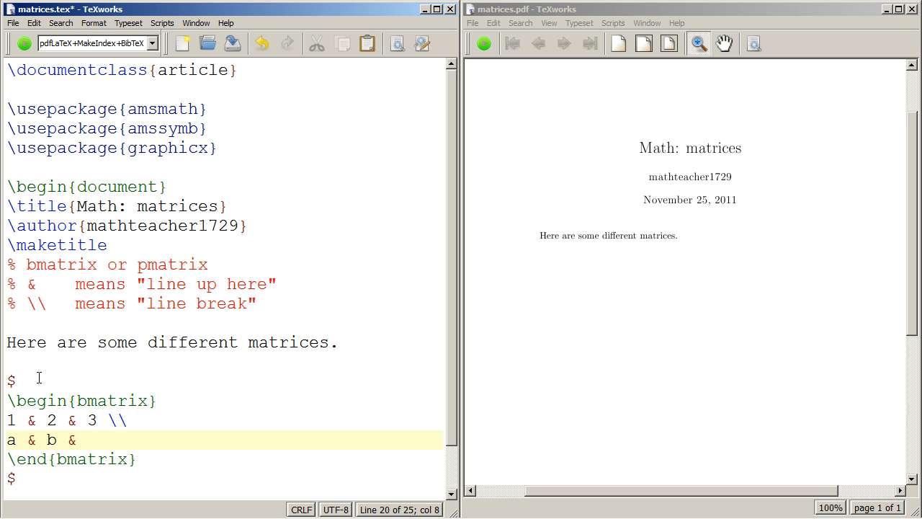
text(c \\)
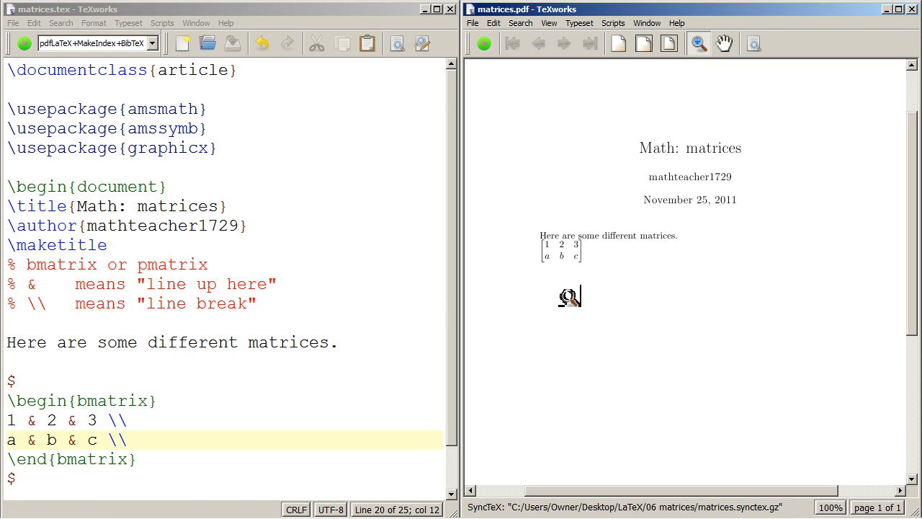
mouse_move(587, 250)
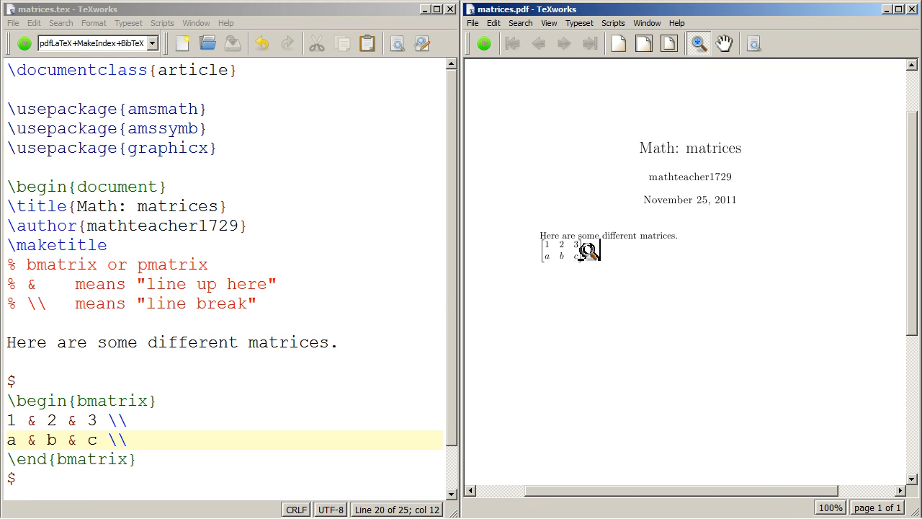
Zoom in on the typeset bmatrix in the PDF preview.
right_click(588, 251)
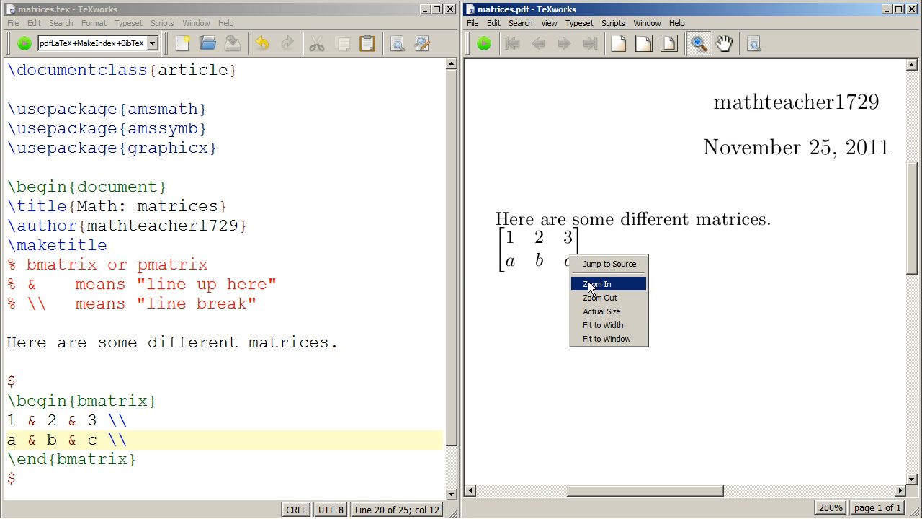
click(595, 283)
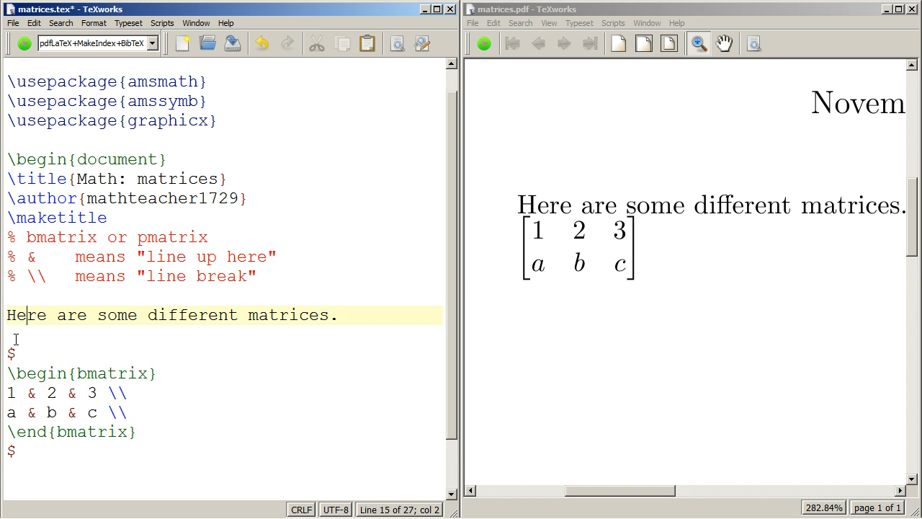
Add a 'bmatrix' label line with \\ line breaks around it.
text(bmatrix)
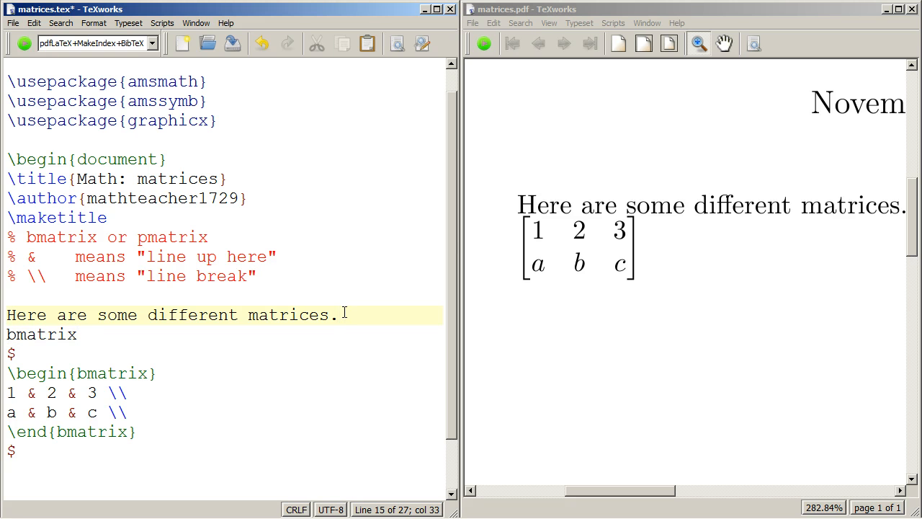
text(\\)
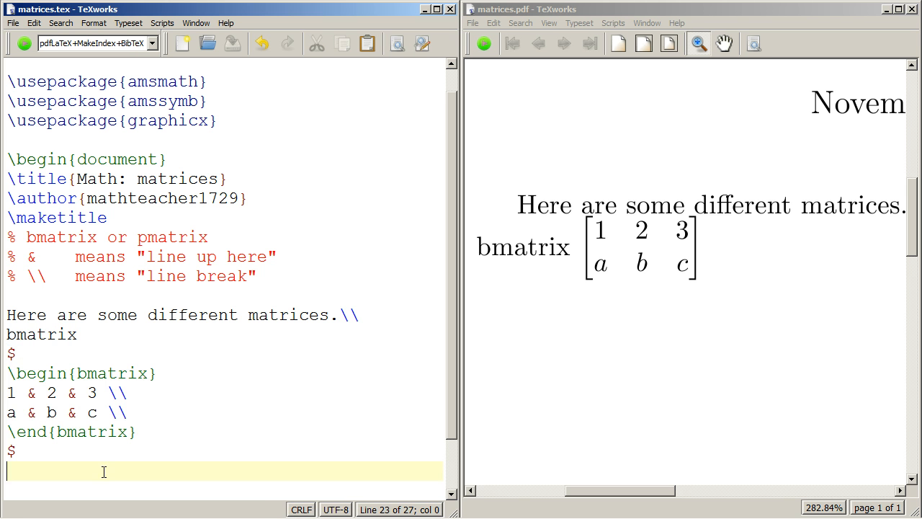
text(\\)
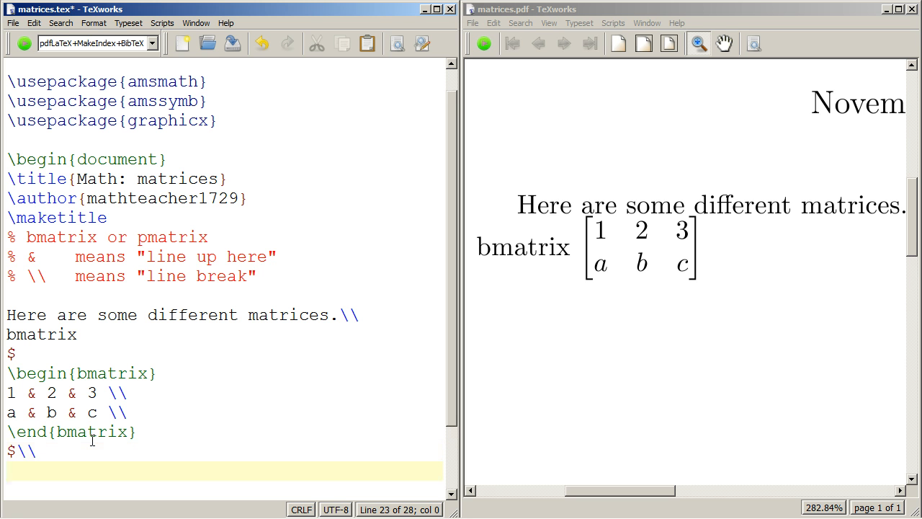
Duplicate the labelled block, renaming label and environment to pmatrix.
text(pmatrix)
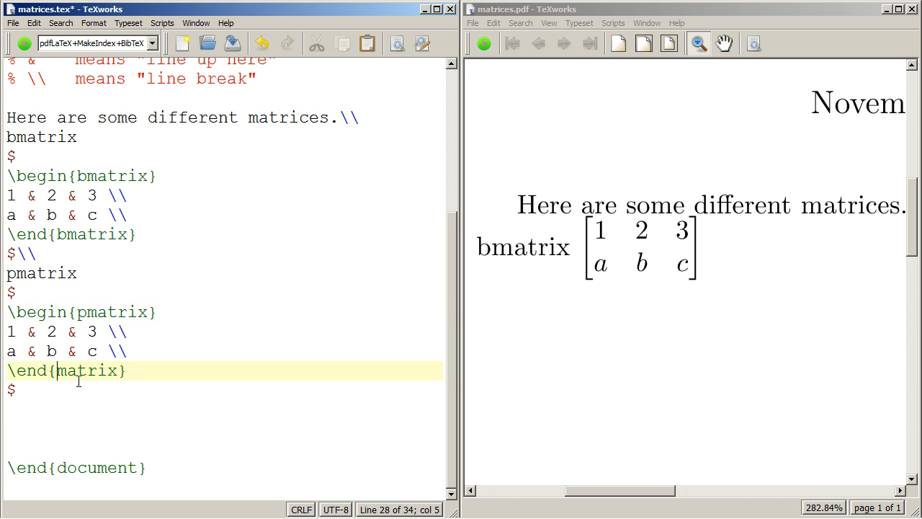
text(p)
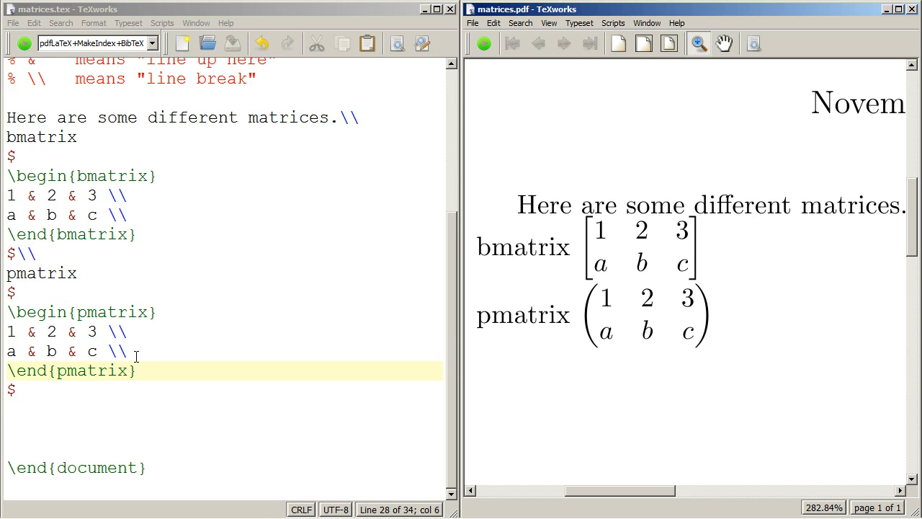
Extend the pmatrix rows with columns 4, 5 and d, e.
click(129, 351)
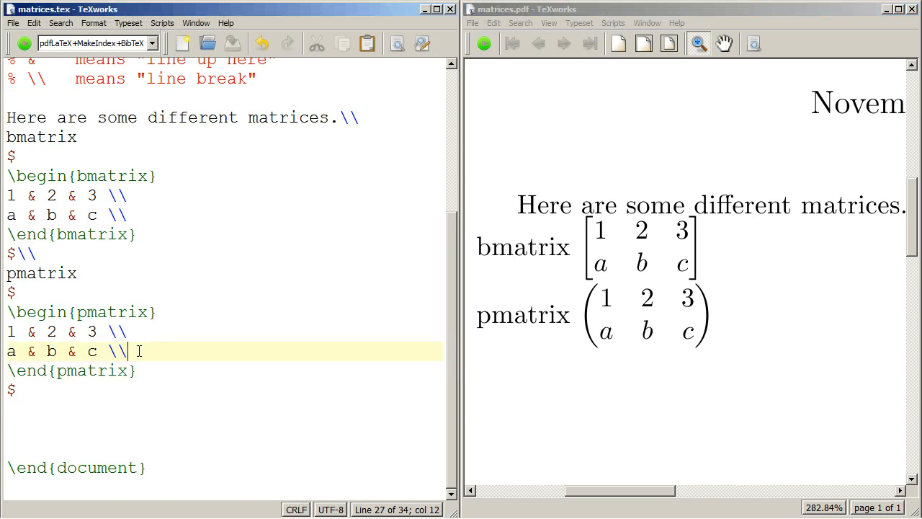
text(&)
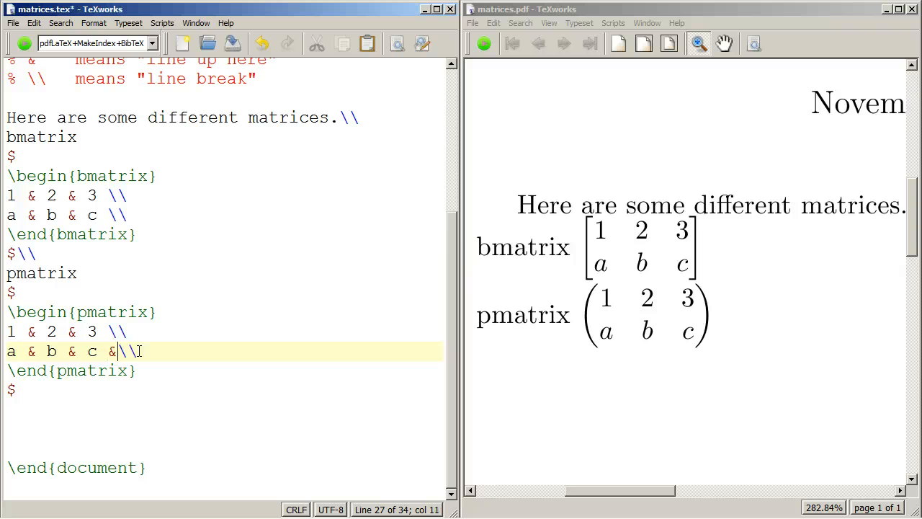
text(d & e)
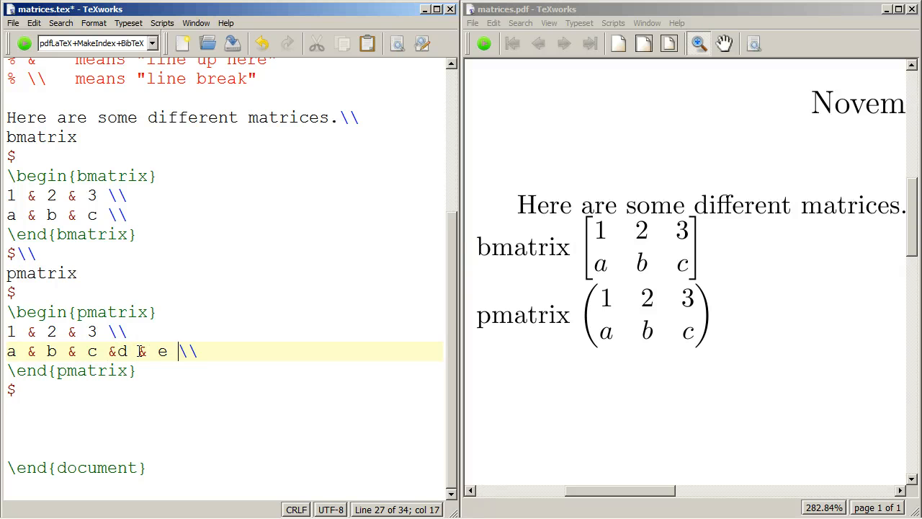
click(119, 331)
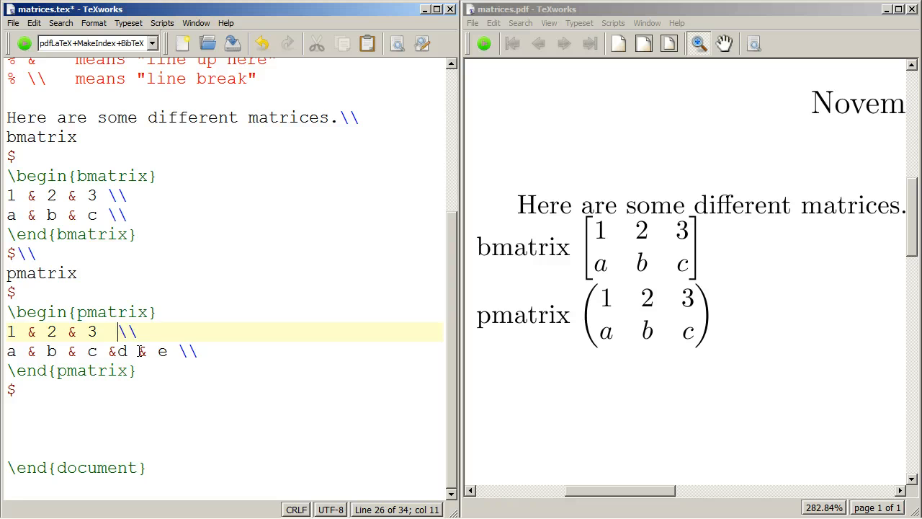
text(& 4 & 5)
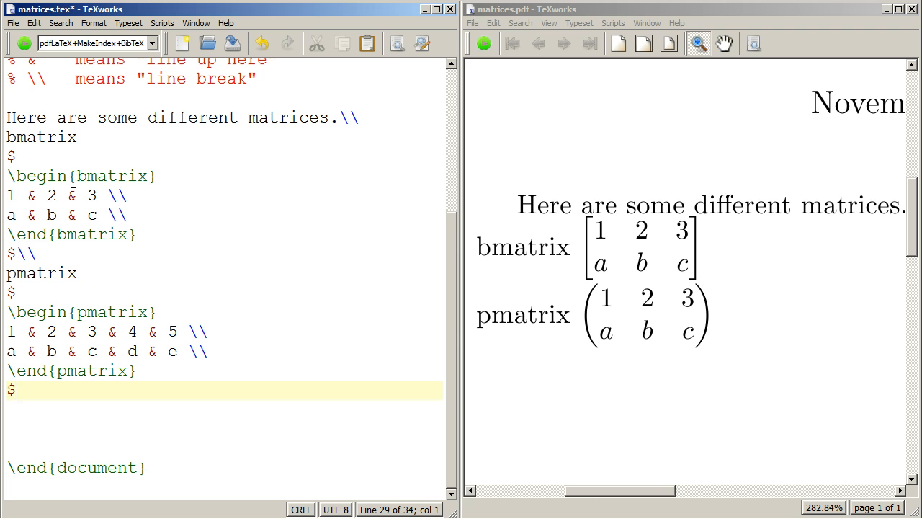
click(22, 44)
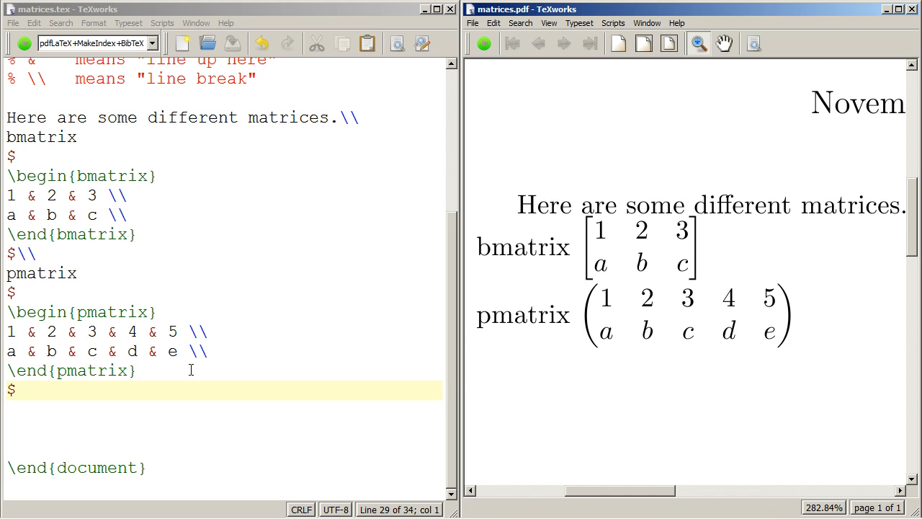
mouse_move(299, 482)
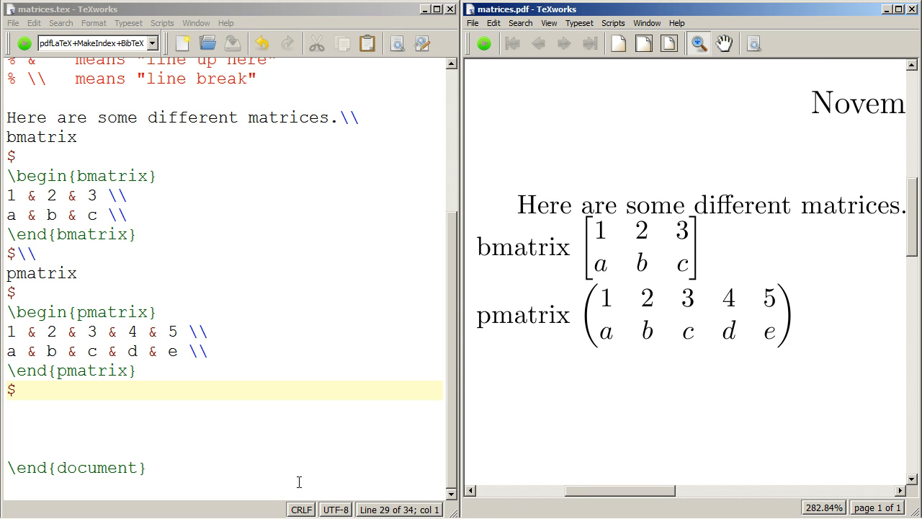